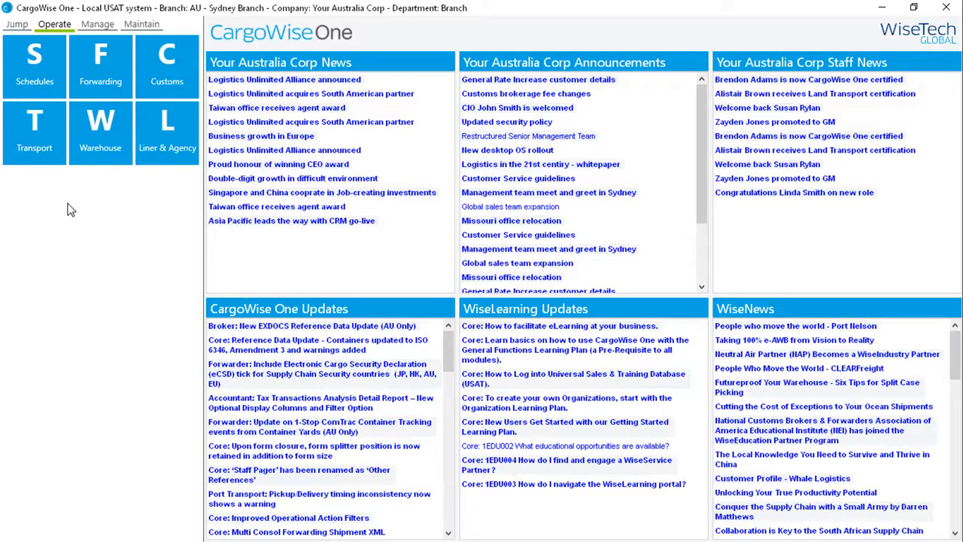
{"action": "mouse_move", "coordinate": [55, 24]}
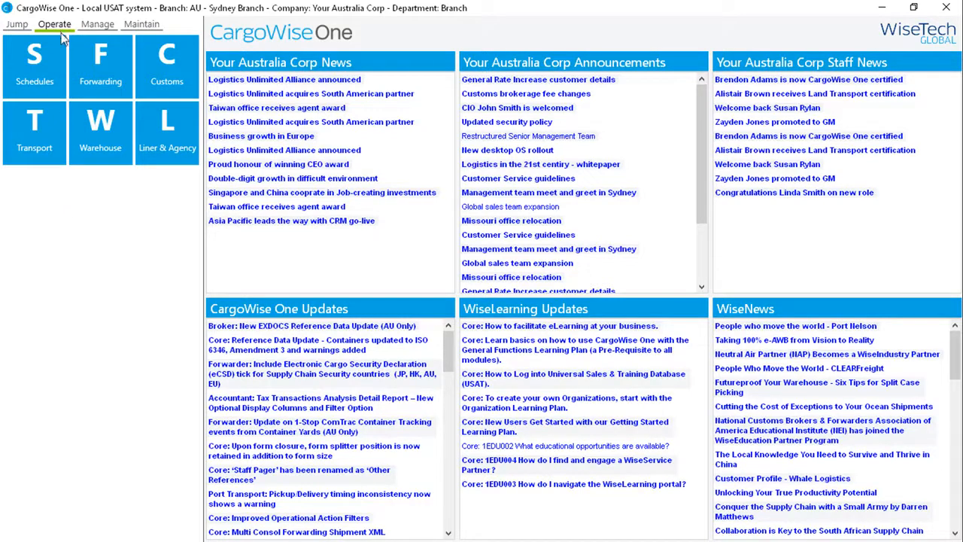
Expand the Forwarding tile to list its CFS/CTO, Forwarding and Order Manager functions
{"action": "left_click", "coordinate": [100, 66]}
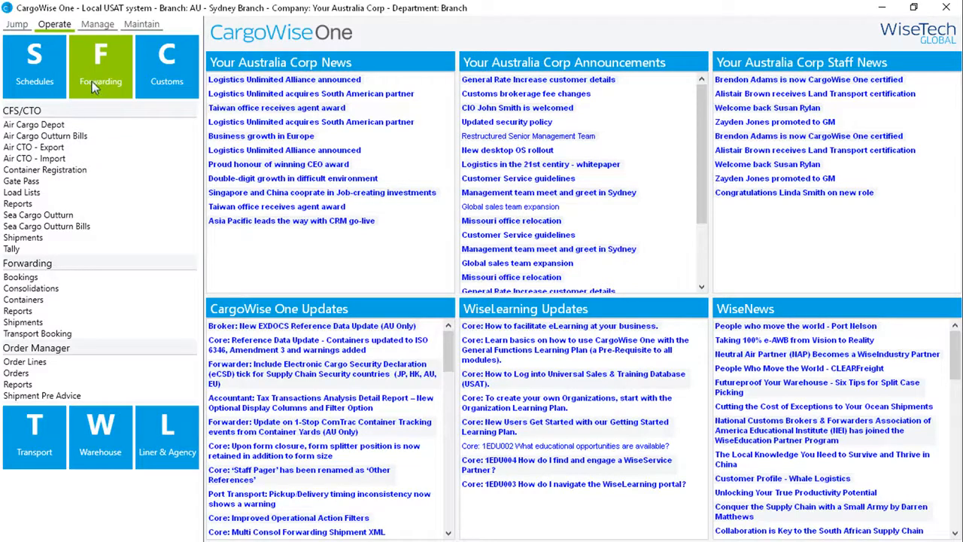
{"action": "mouse_move", "coordinate": [61, 139]}
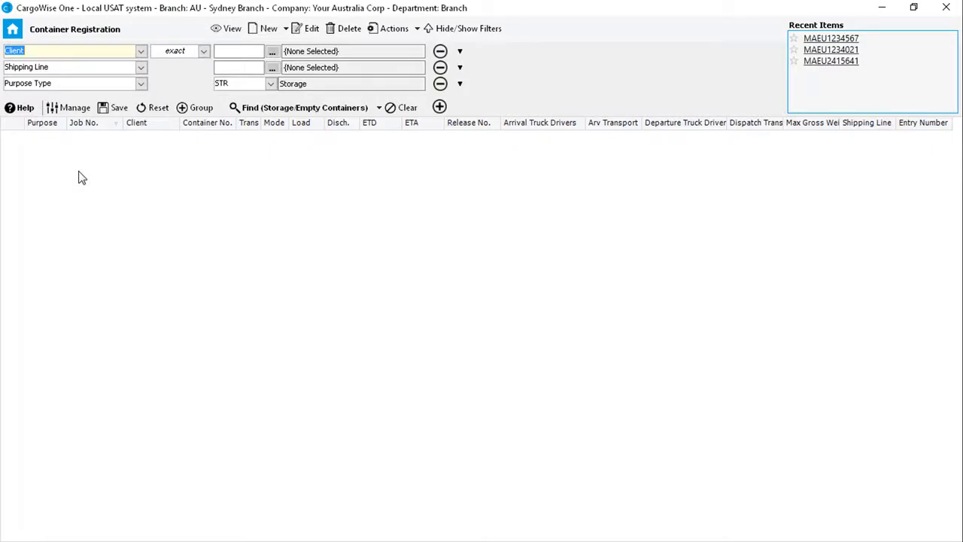
{"action": "mouse_move", "coordinate": [231, 78]}
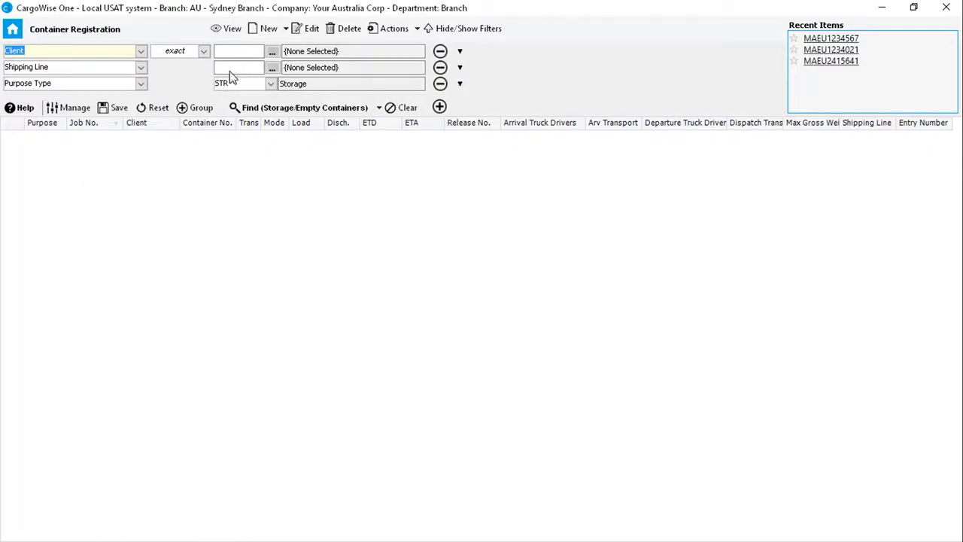
Start a new registration by choosing CFS Container from the New dropdown
{"action": "left_click", "coordinate": [268, 29]}
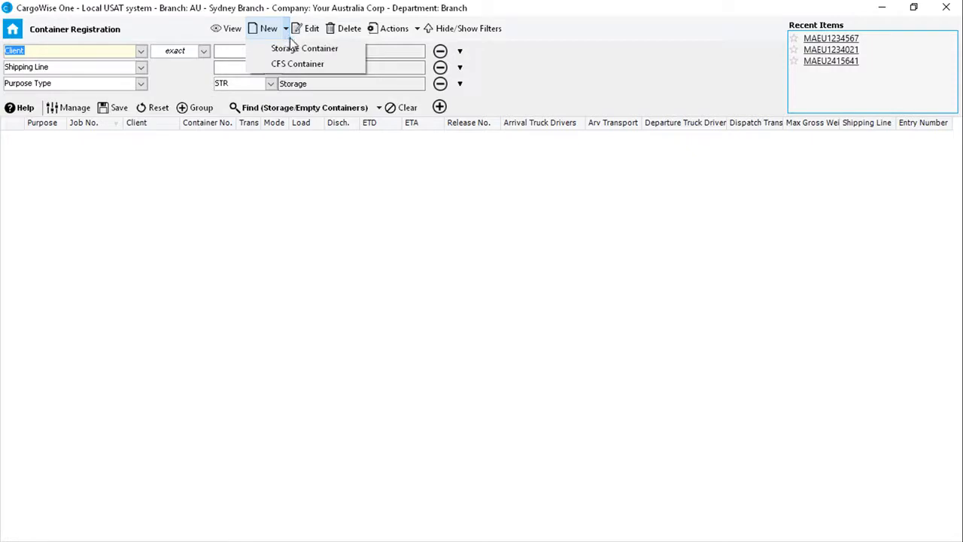
{"action": "mouse_move", "coordinate": [329, 69]}
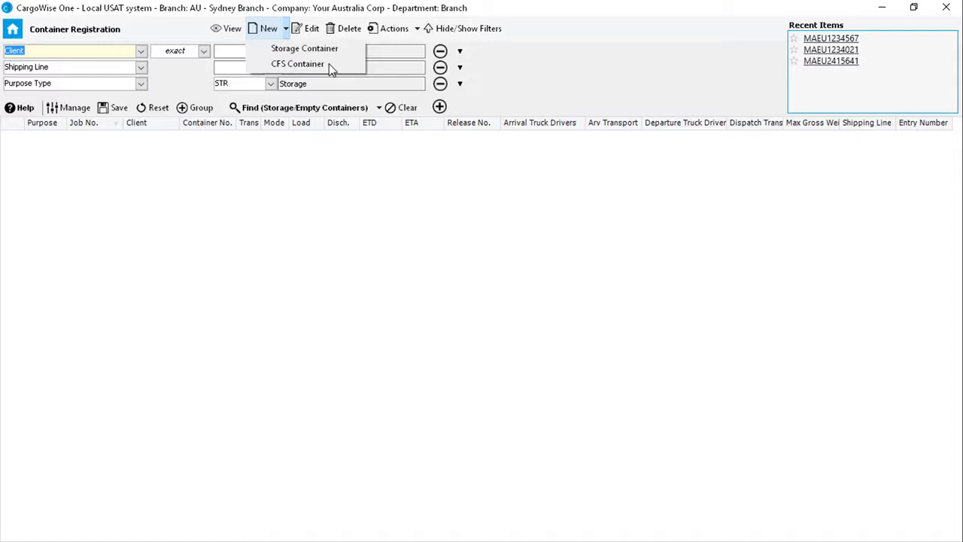
{"action": "mouse_move", "coordinate": [348, 53]}
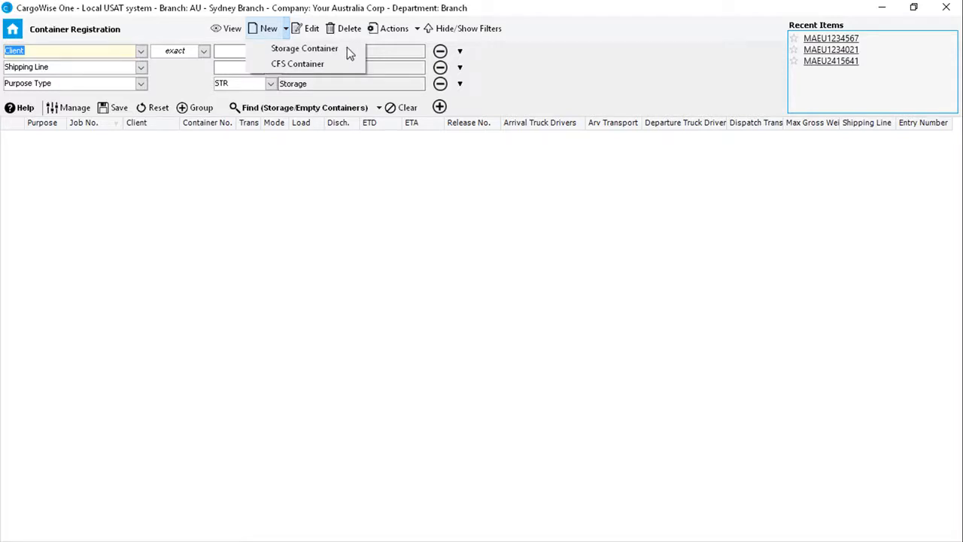
{"action": "mouse_move", "coordinate": [277, 73]}
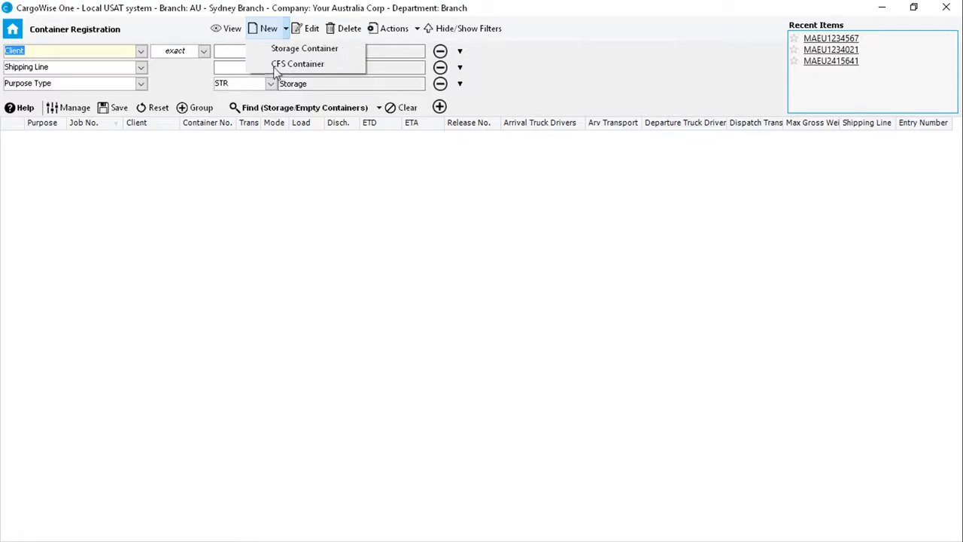
{"action": "left_click", "coordinate": [298, 64]}
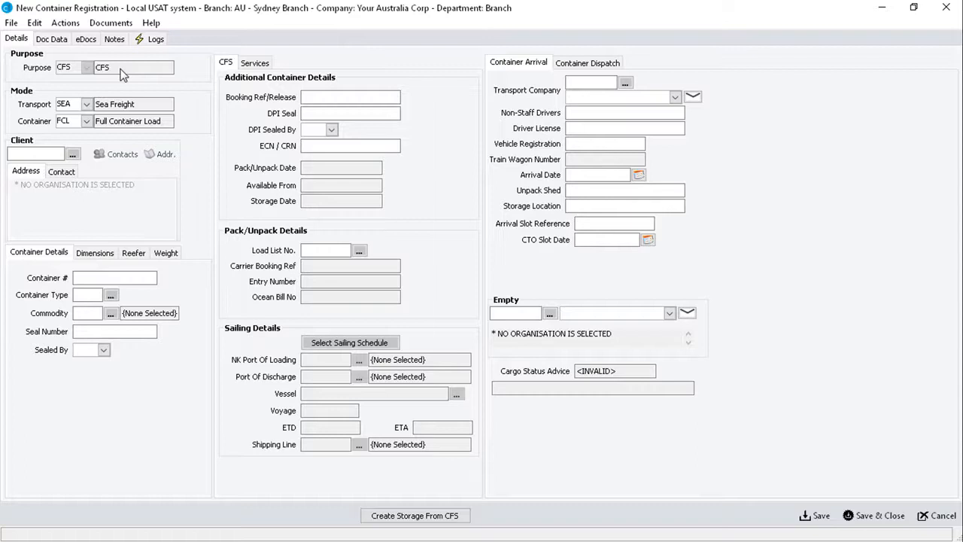
Keep transport SEA and mode FCL, and set client AU1IMPSYD, AU 1 Importer/Exporter
{"action": "left_click", "coordinate": [85, 104]}
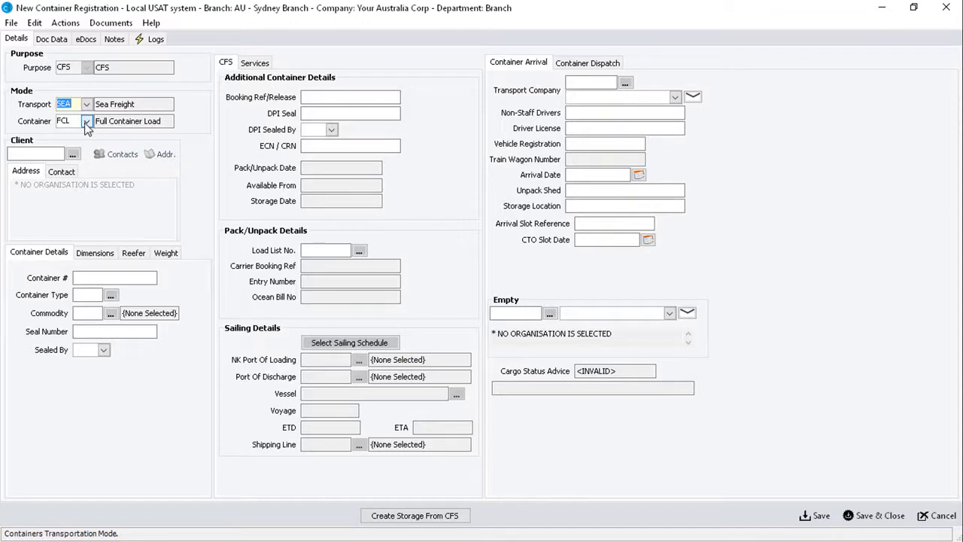
{"action": "left_click", "coordinate": [86, 121]}
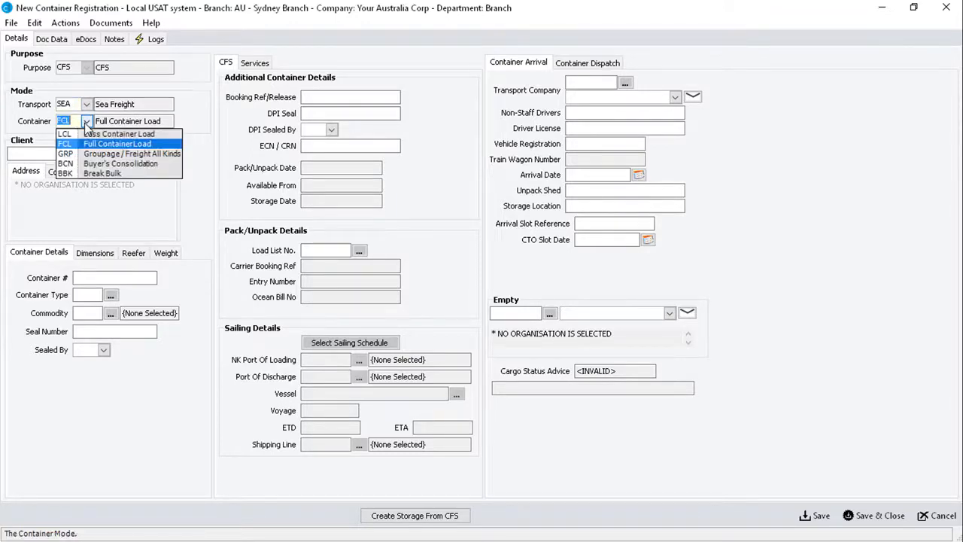
{"action": "left_click", "coordinate": [128, 143]}
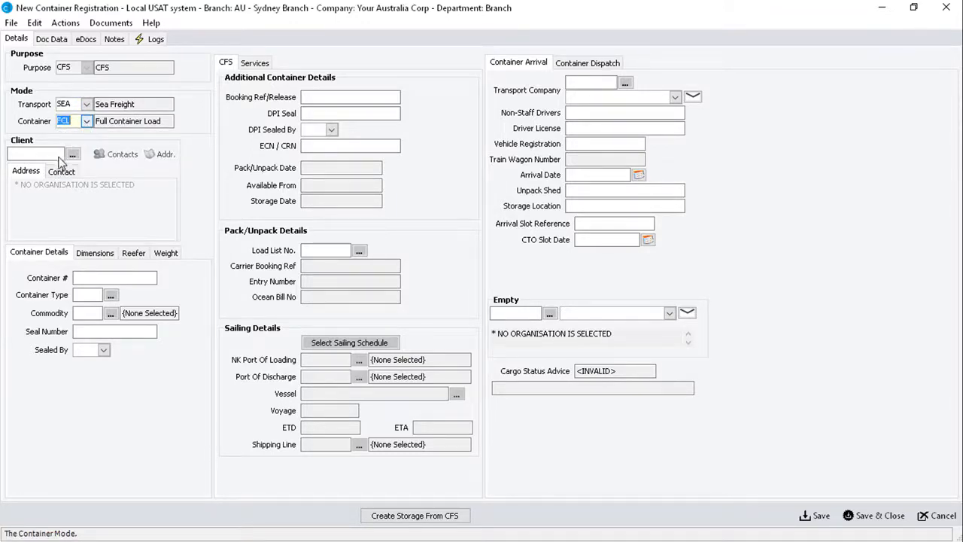
{"action": "type", "text": "AU1IMPSYD"}
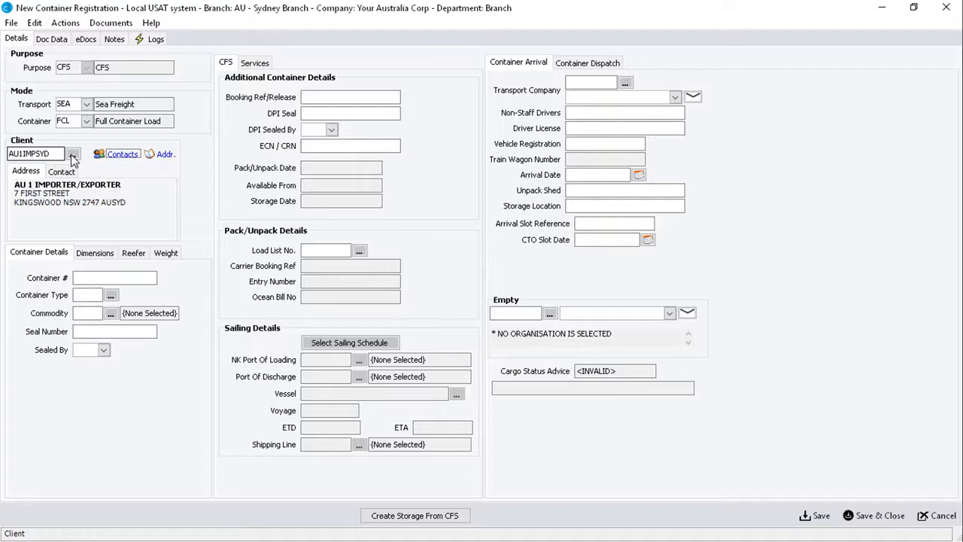
{"action": "left_click", "coordinate": [114, 278]}
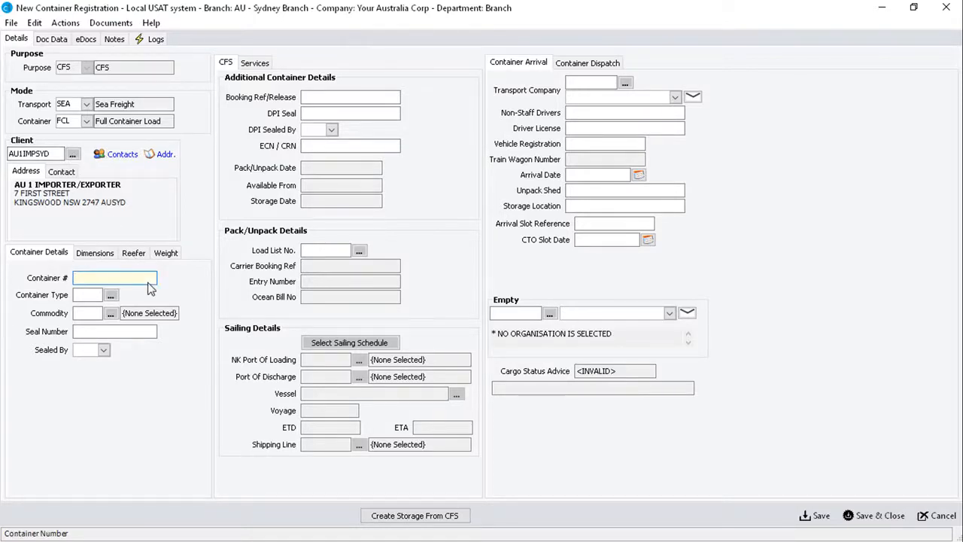
Enter container MAEU1234567 with seal 020817, sealed by consignor/shipper (CRD)
{"action": "type", "text": "MAEU1234"}
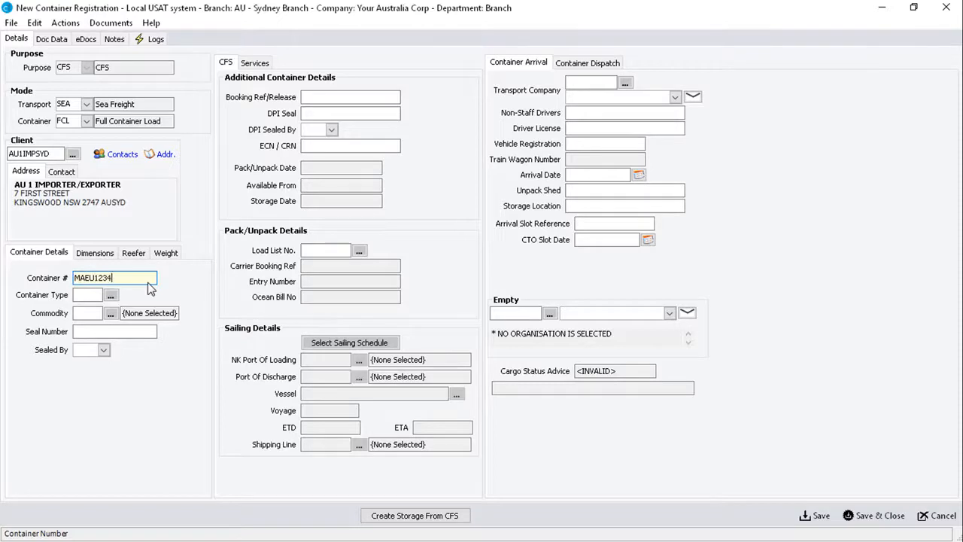
{"action": "type", "text": "567"}
{"action": "left_click", "coordinate": [115, 331]}
{"action": "type", "text": "020"}
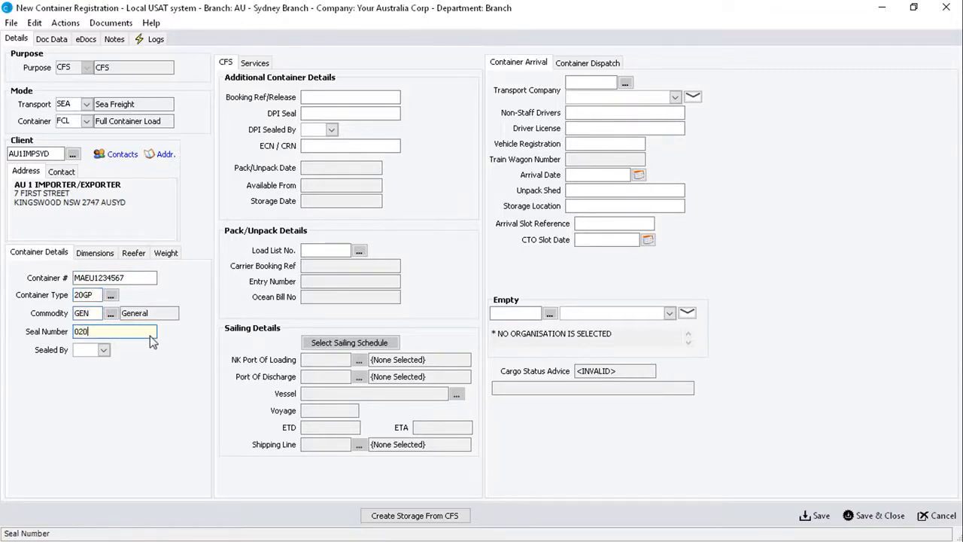
{"action": "type", "text": "817"}
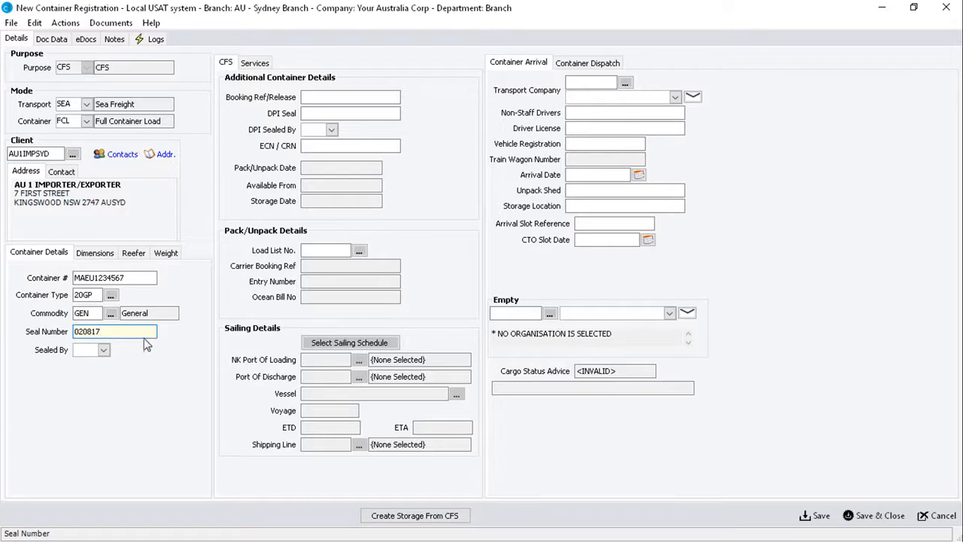
{"action": "left_click", "coordinate": [103, 349]}
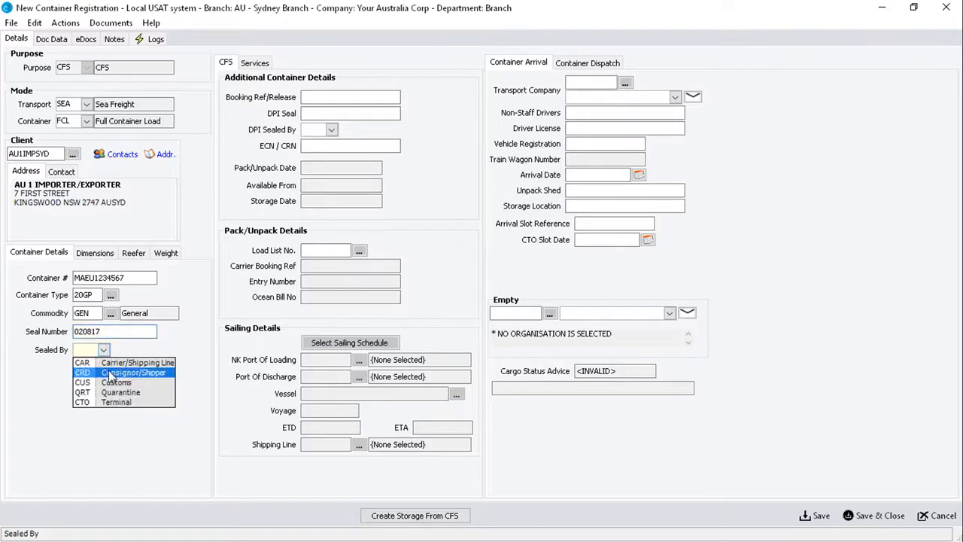
{"action": "left_click", "coordinate": [134, 373]}
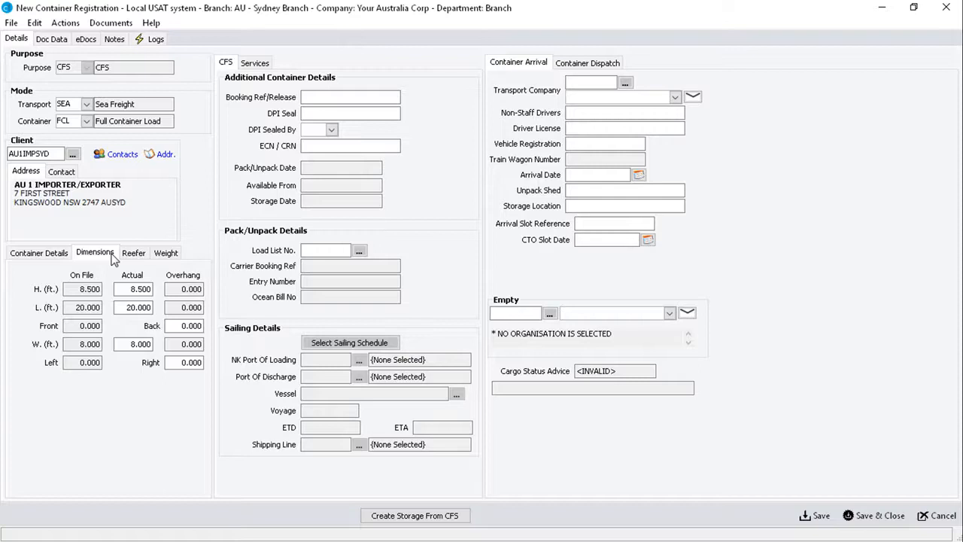
{"action": "mouse_move", "coordinate": [169, 260]}
{"action": "type", "text": "1"}
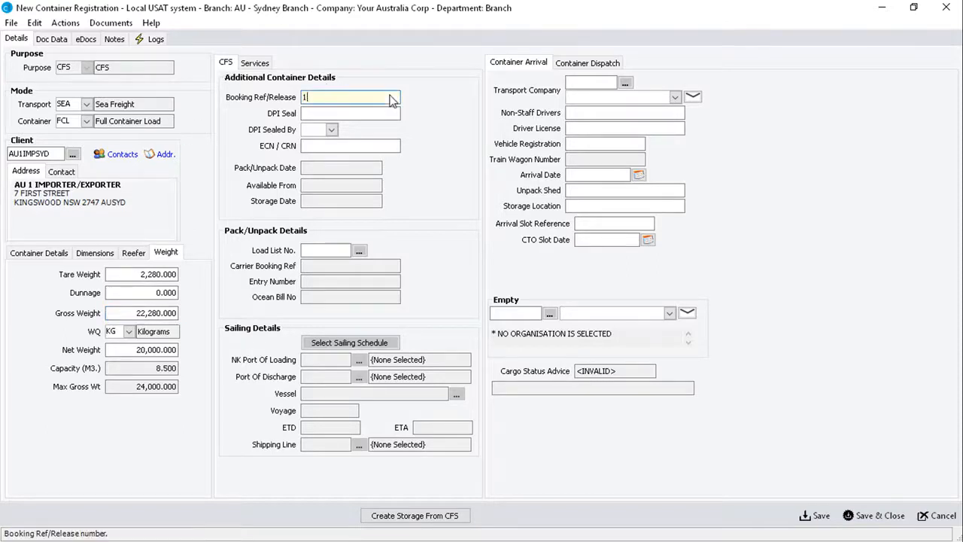
Fill booking ref 1CFS008, ECN/CRN 1M968512587 and DPI seal 020817 by CRD
{"action": "type", "text": "CFS008"}
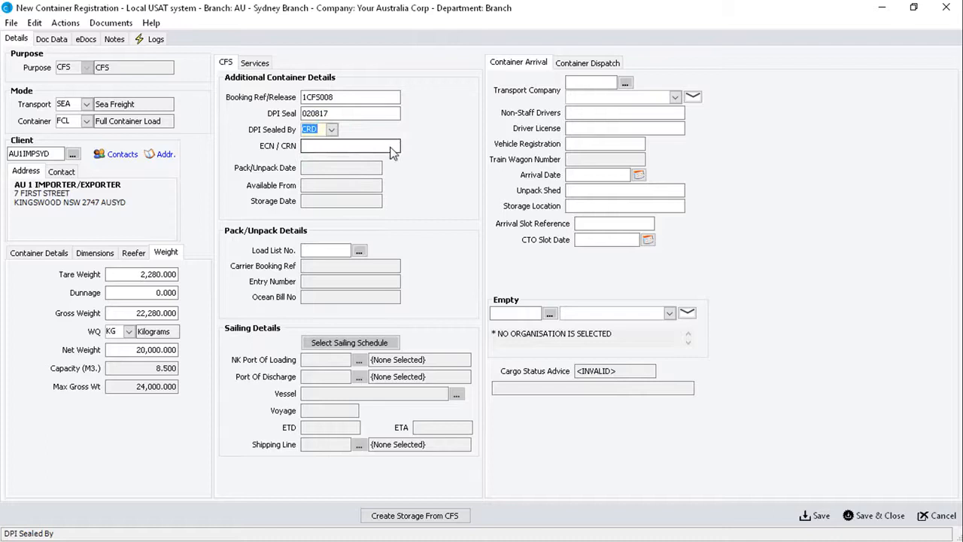
{"action": "type", "text": "1M968512587"}
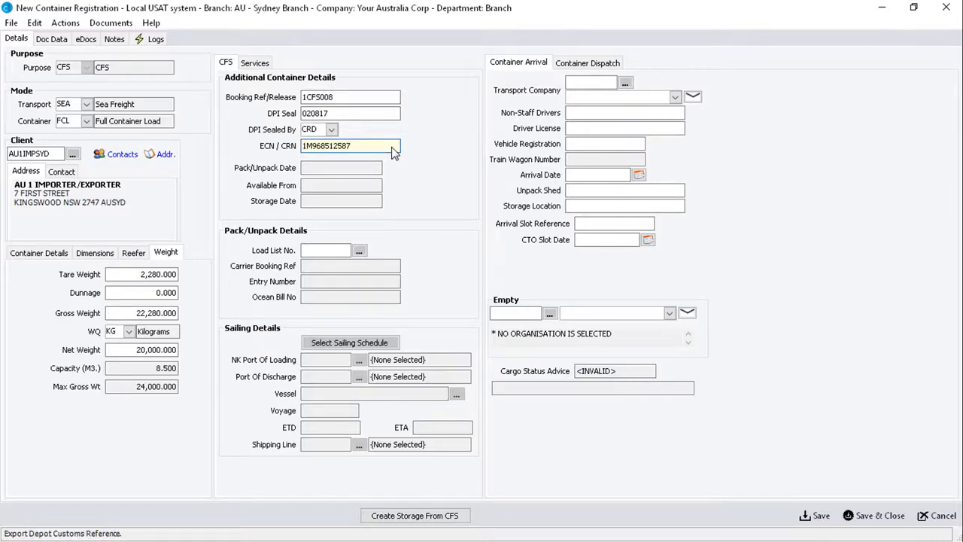
{"action": "left_click", "coordinate": [341, 168]}
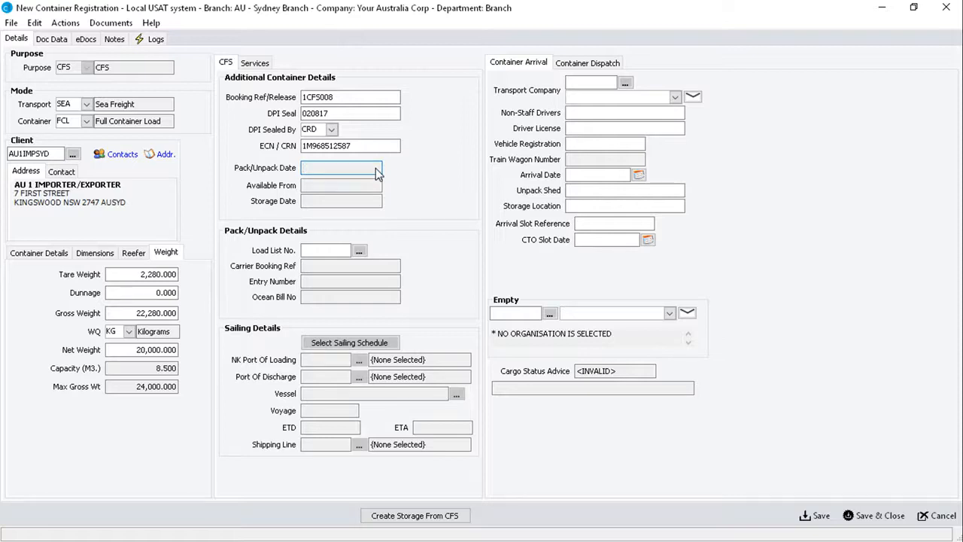
{"action": "mouse_move", "coordinate": [365, 209]}
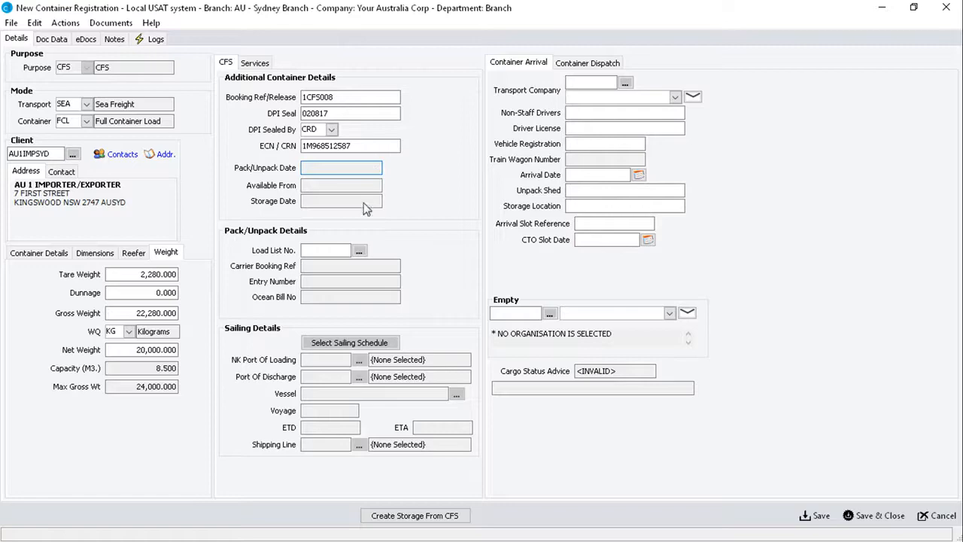
{"action": "left_click", "coordinate": [326, 250]}
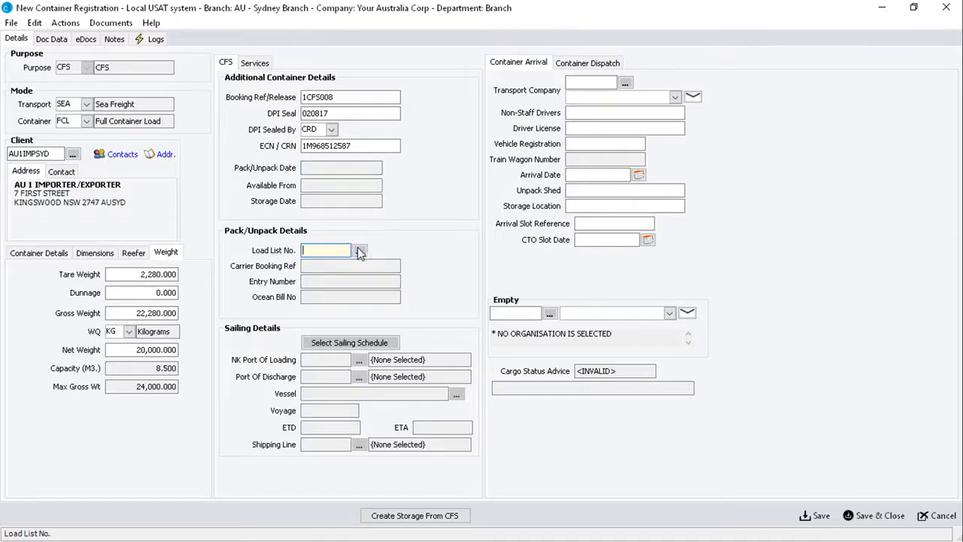
Find load list L00001007 in the Load Lists lookup and attach it
{"action": "left_click", "coordinate": [360, 250]}
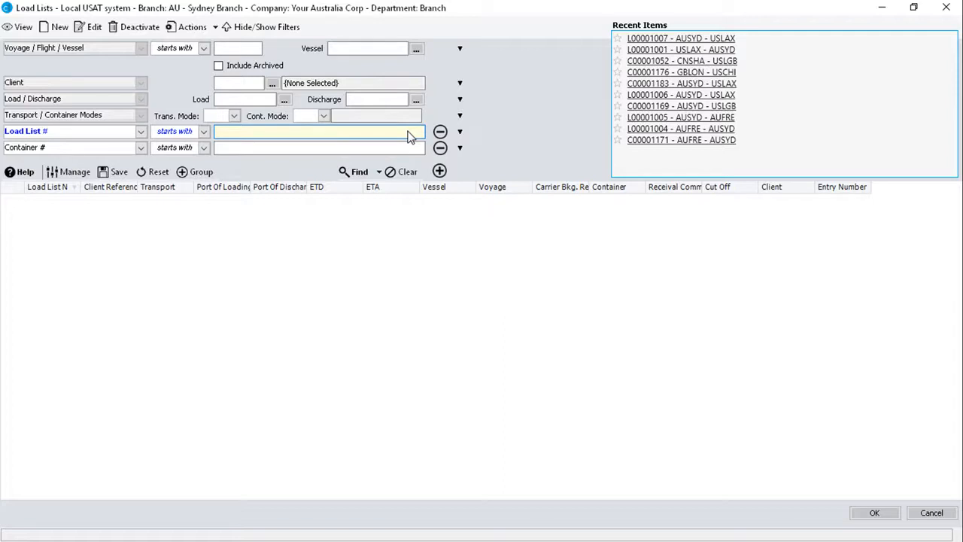
{"action": "type", "text": "L00001007"}
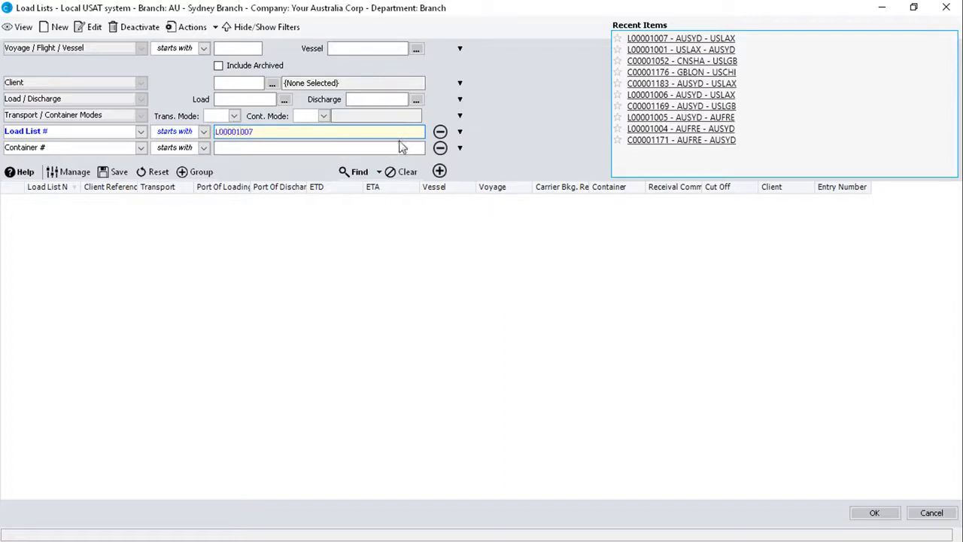
{"action": "left_click", "coordinate": [359, 172]}
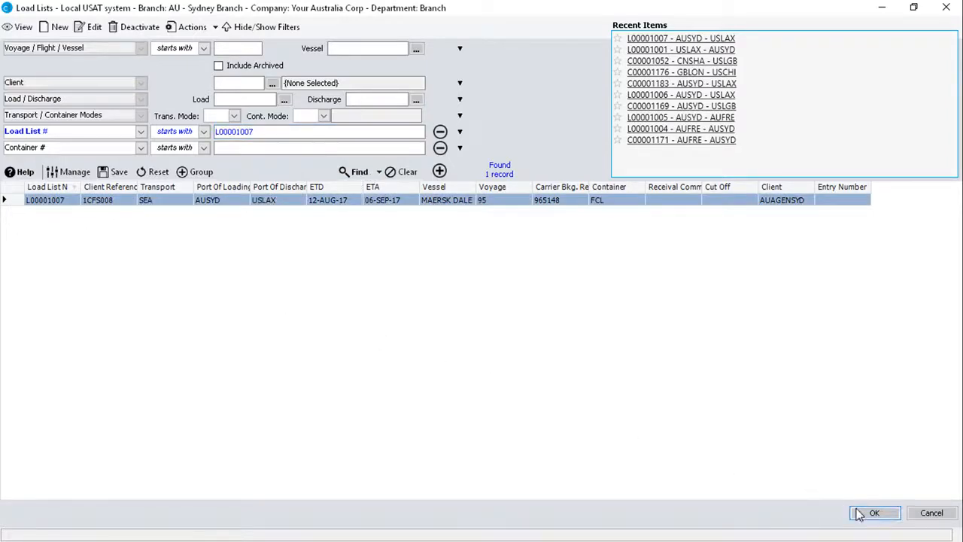
{"action": "left_click", "coordinate": [874, 513]}
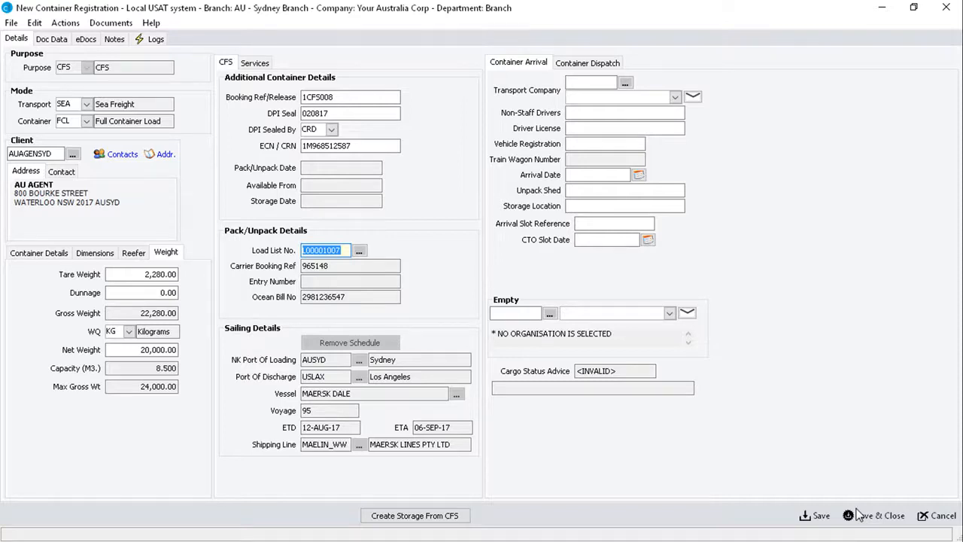
Check the Services tab, find it empty, and return to the container details
{"action": "left_click", "coordinate": [350, 266]}
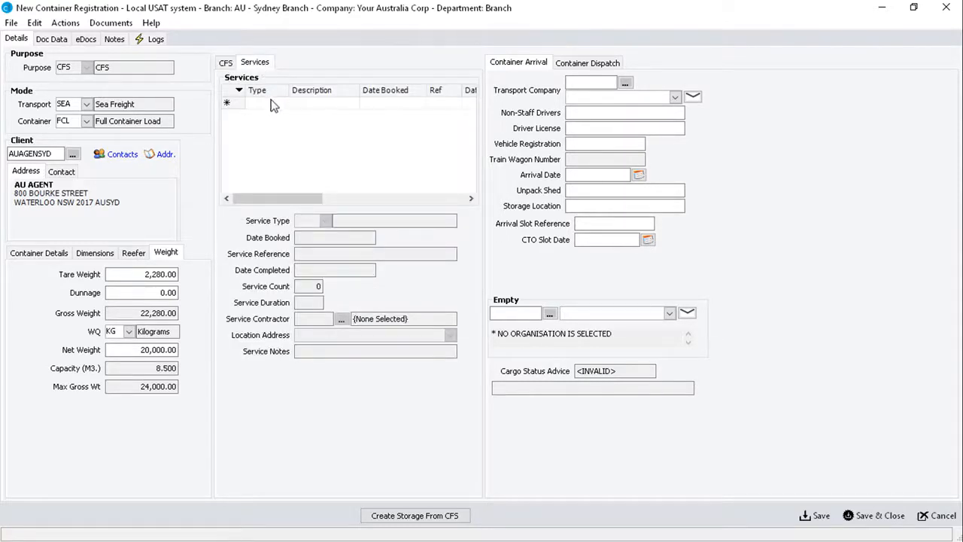
{"action": "left_click", "coordinate": [293, 103]}
{"action": "type", "text": "AUSTRAN_AU"}
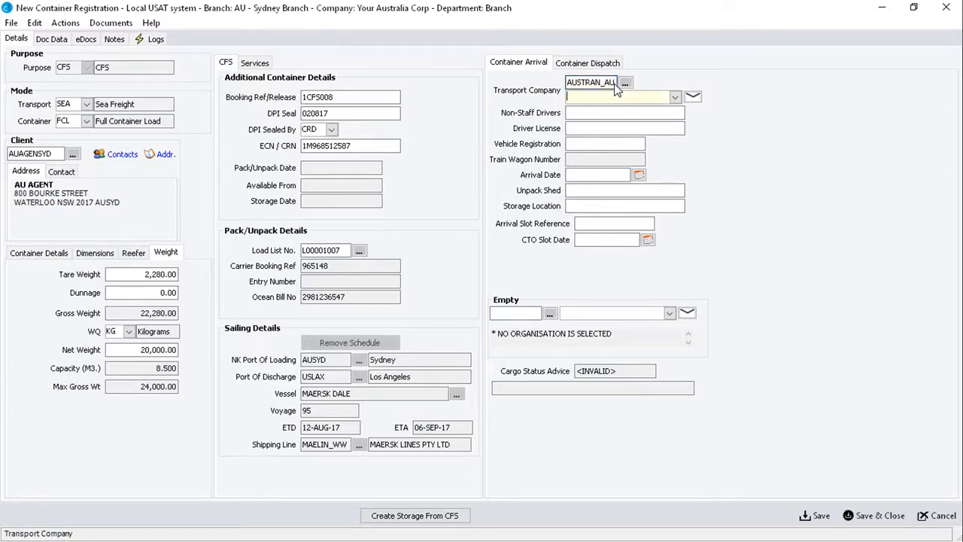
{"action": "left_click", "coordinate": [625, 112]}
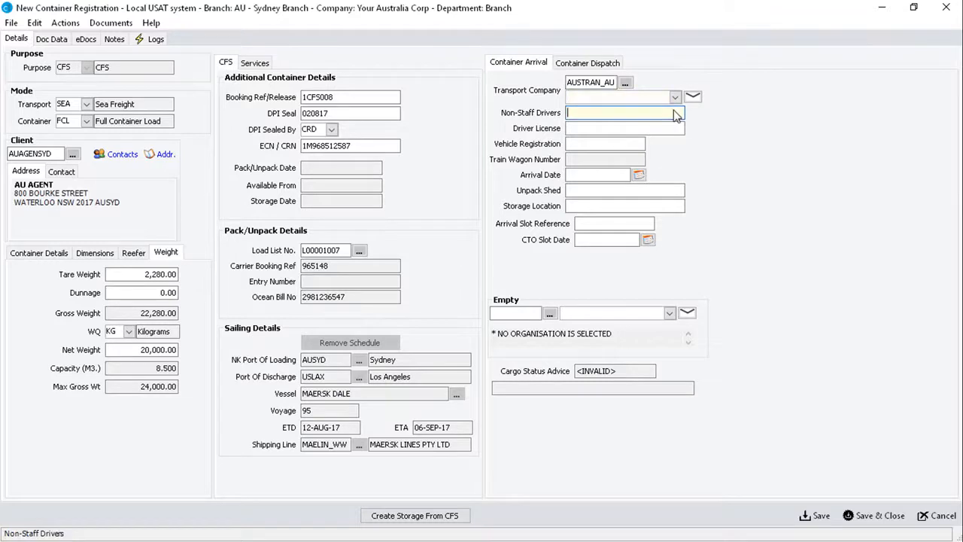
{"action": "type", "text": "JOHN SMITH"}
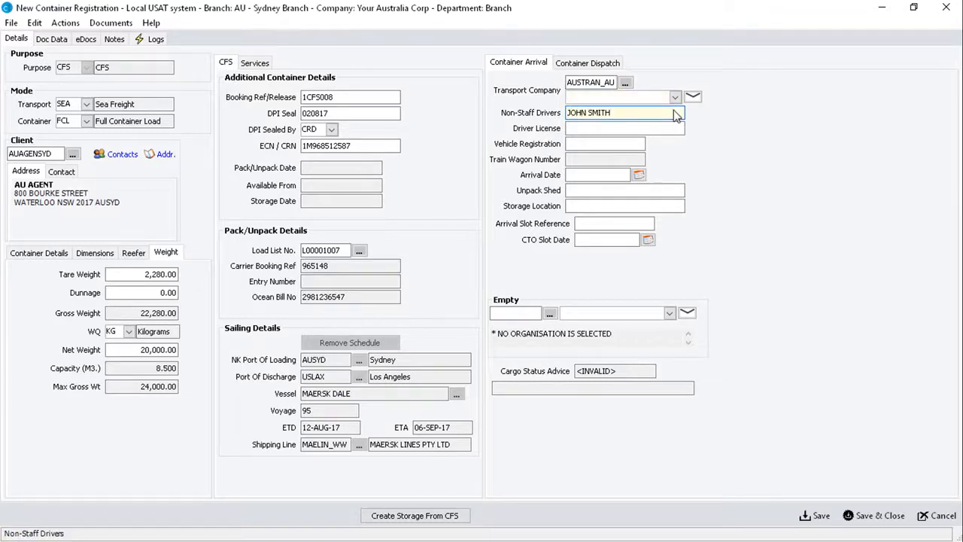
{"action": "left_click", "coordinate": [605, 143]}
{"action": "type", "text": "ACE"}
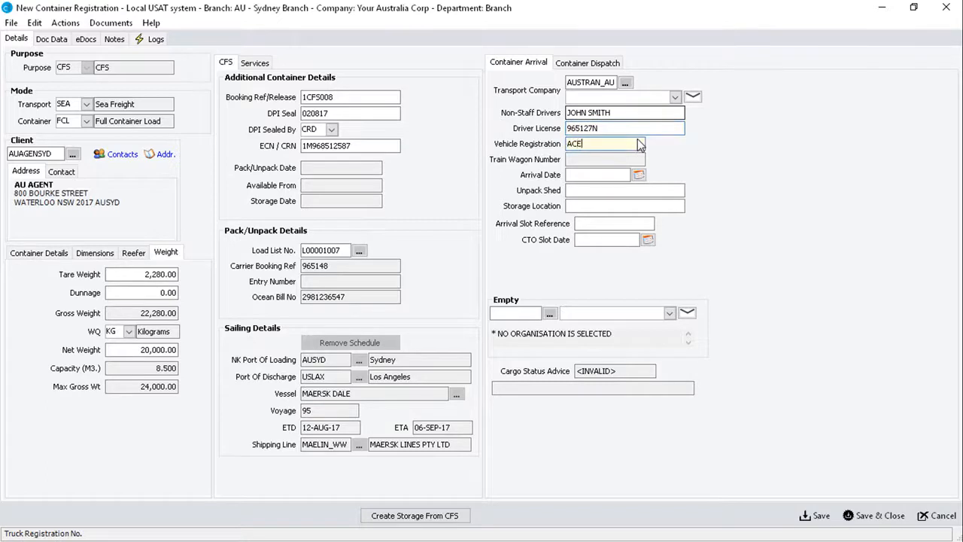
{"action": "type", "text": "2SL"}
{"action": "left_click", "coordinate": [598, 175]}
{"action": "type", "text": "03-AUG-17 14:02"}
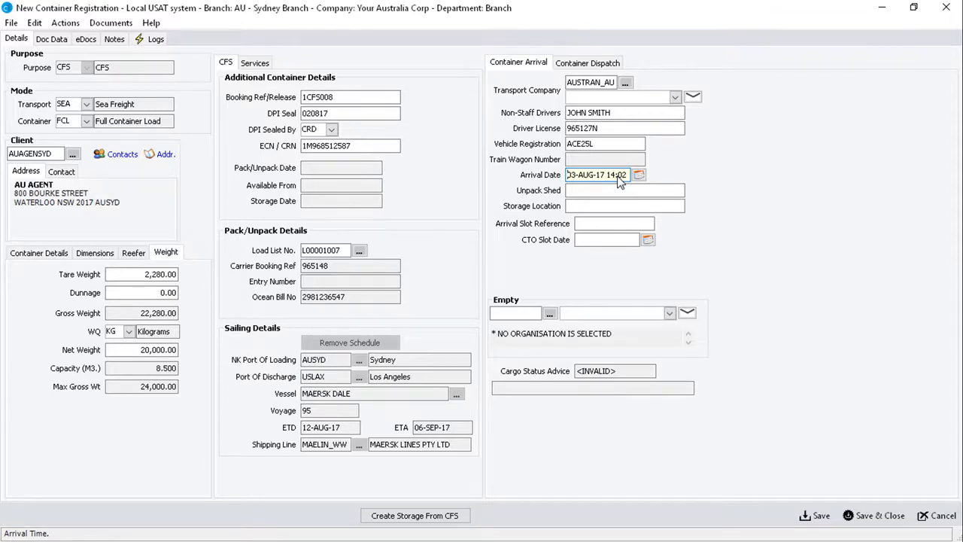
{"action": "left_click", "coordinate": [625, 205]}
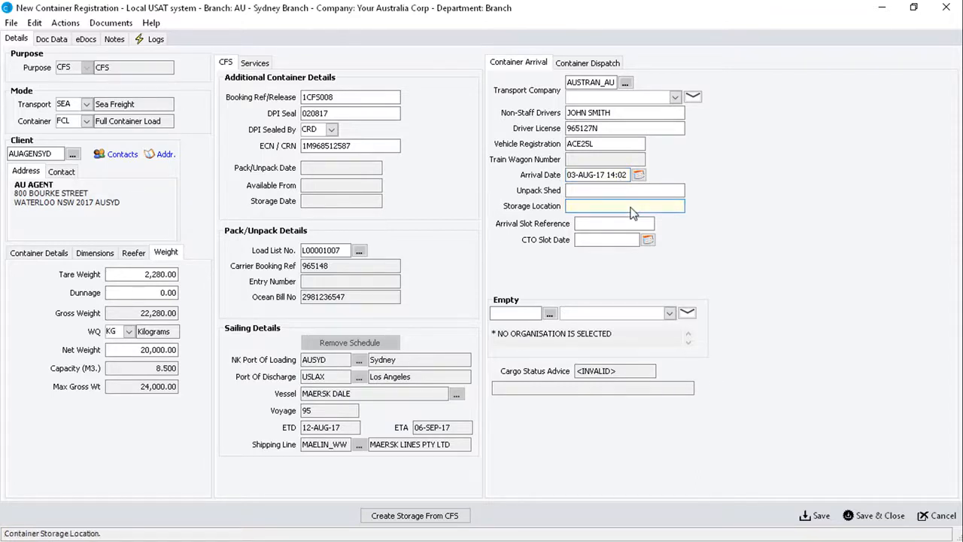
{"action": "type", "text": "SHED 1"}
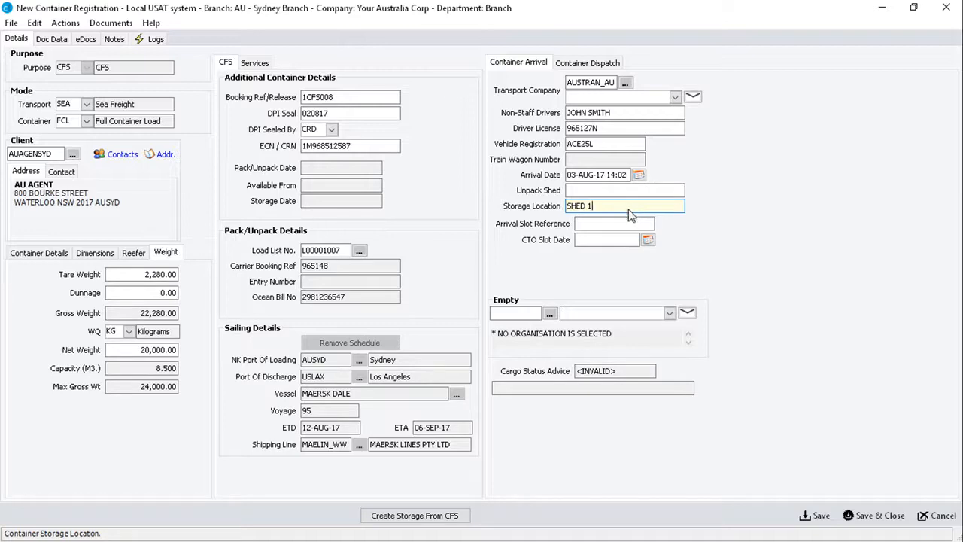
{"action": "mouse_move", "coordinate": [538, 320]}
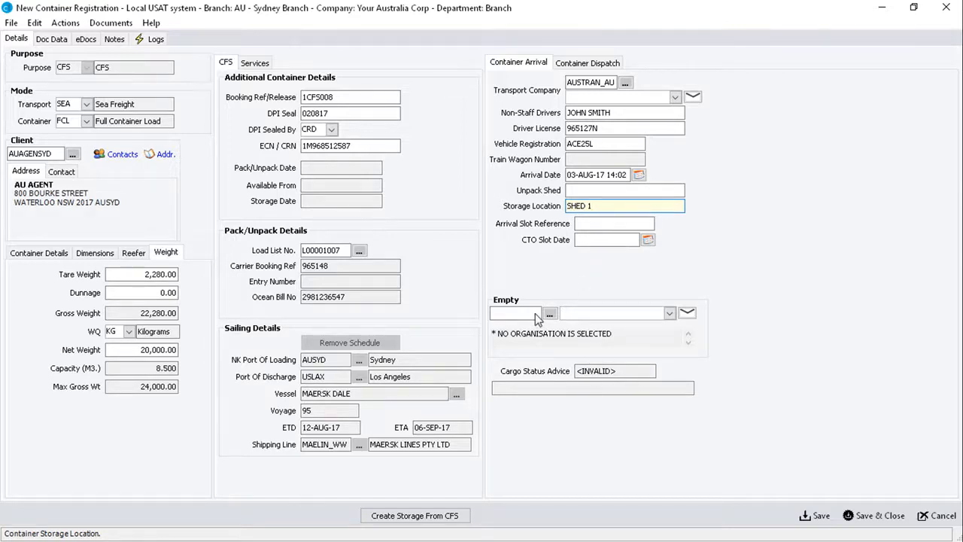
{"action": "type", "text": "AUCONTSYD"}
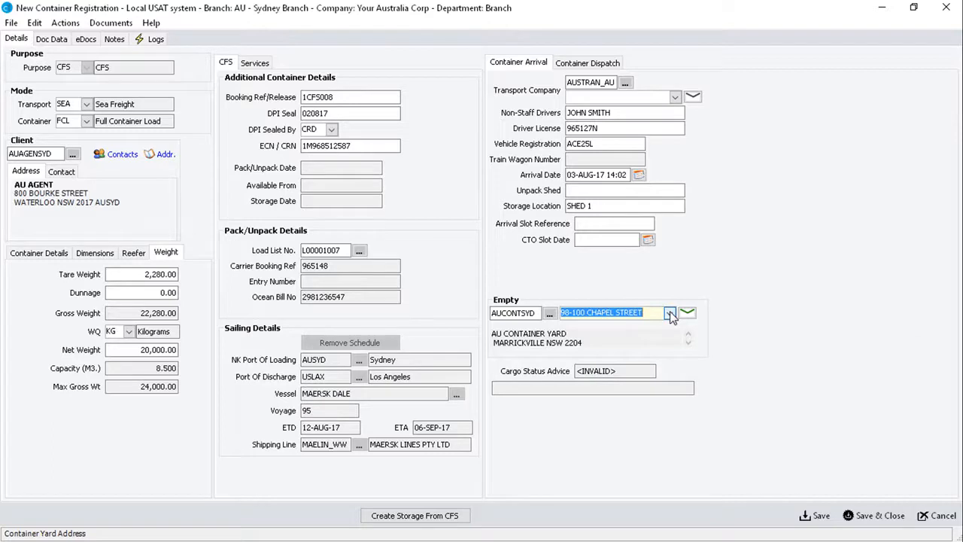
{"action": "left_click", "coordinate": [587, 61]}
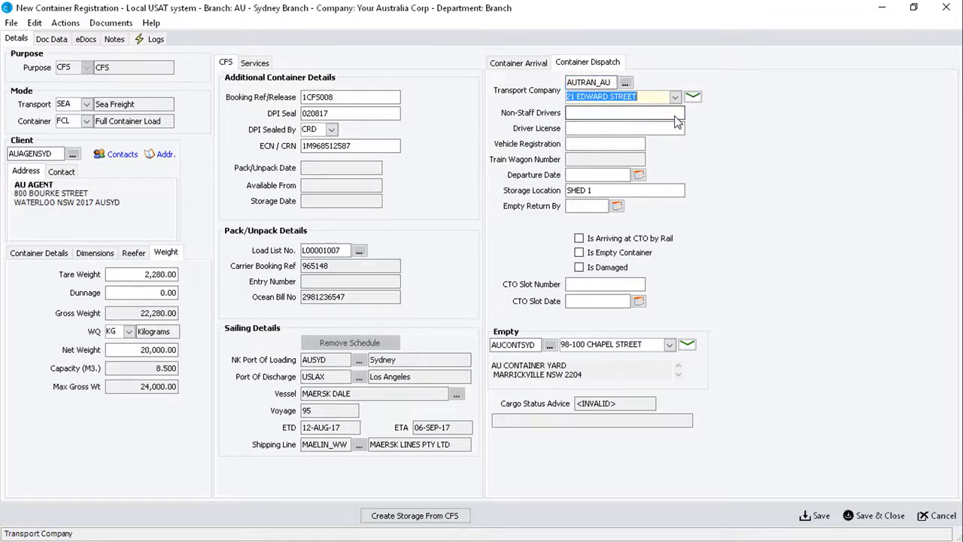
{"action": "type", "text": "JOHN SMITH"}
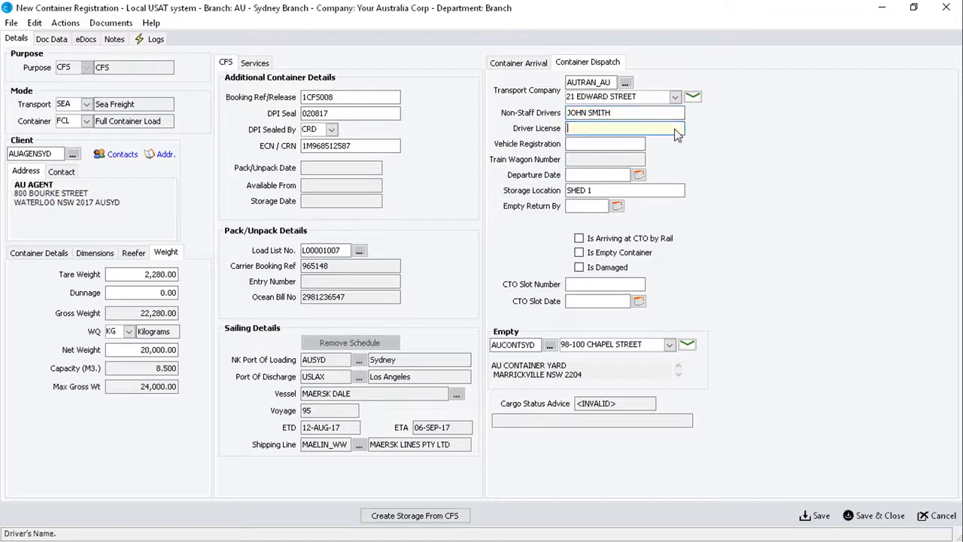
{"action": "left_click", "coordinate": [605, 143]}
{"action": "type", "text": "ACE25L"}
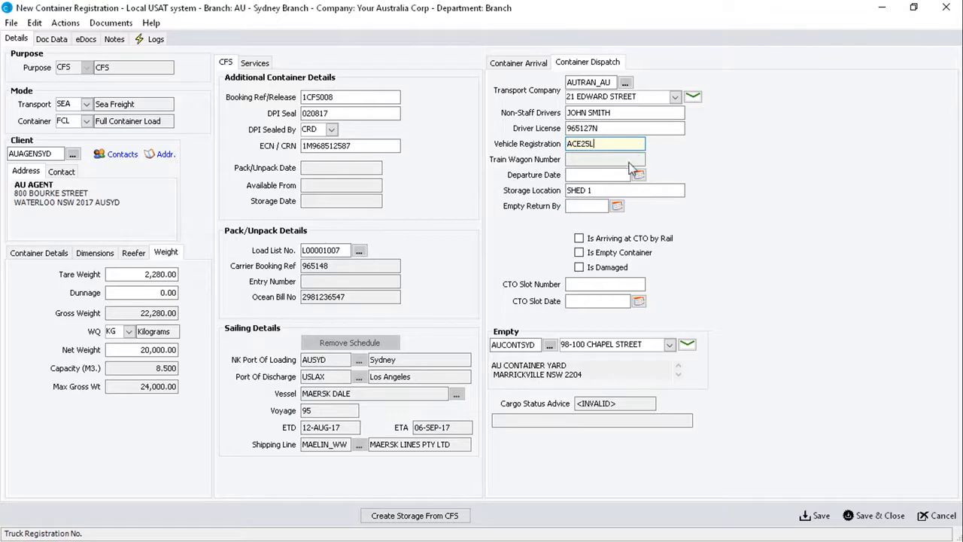
{"action": "left_click", "coordinate": [639, 174]}
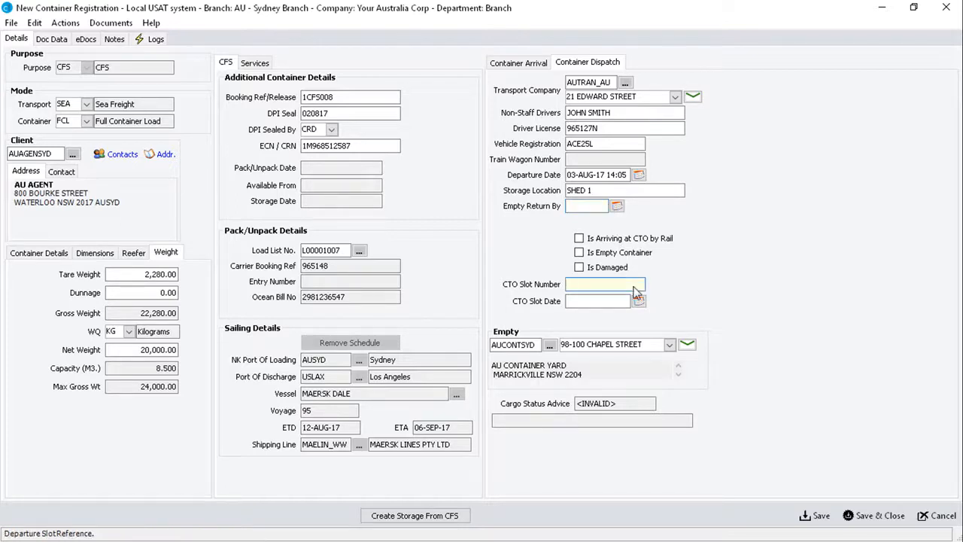
{"action": "type", "text": "12385"}
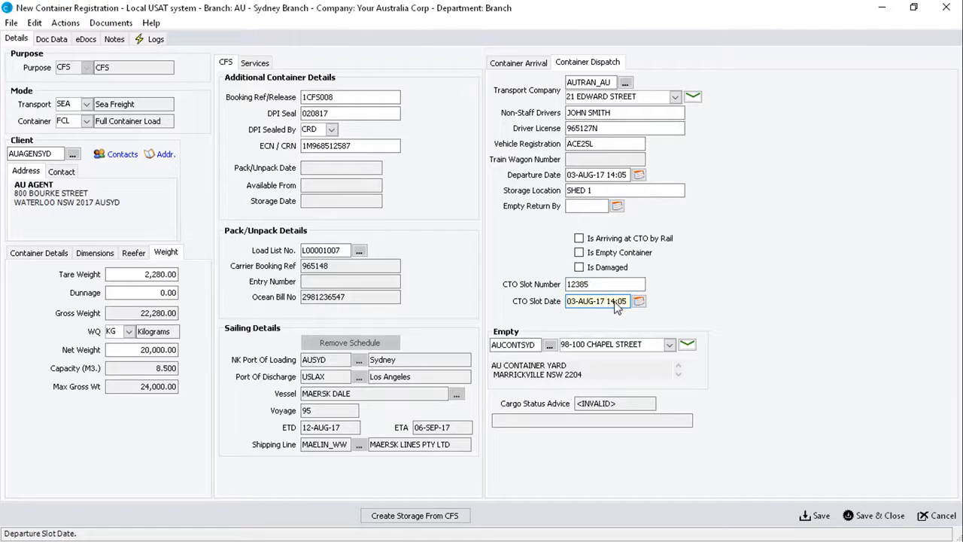
{"action": "left_click", "coordinate": [597, 301]}
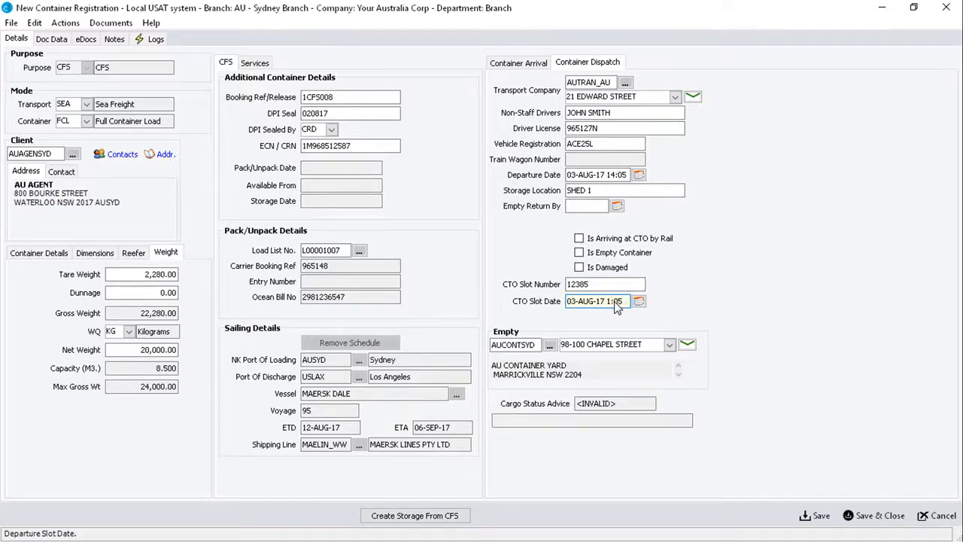
{"action": "type", "text": "16:05"}
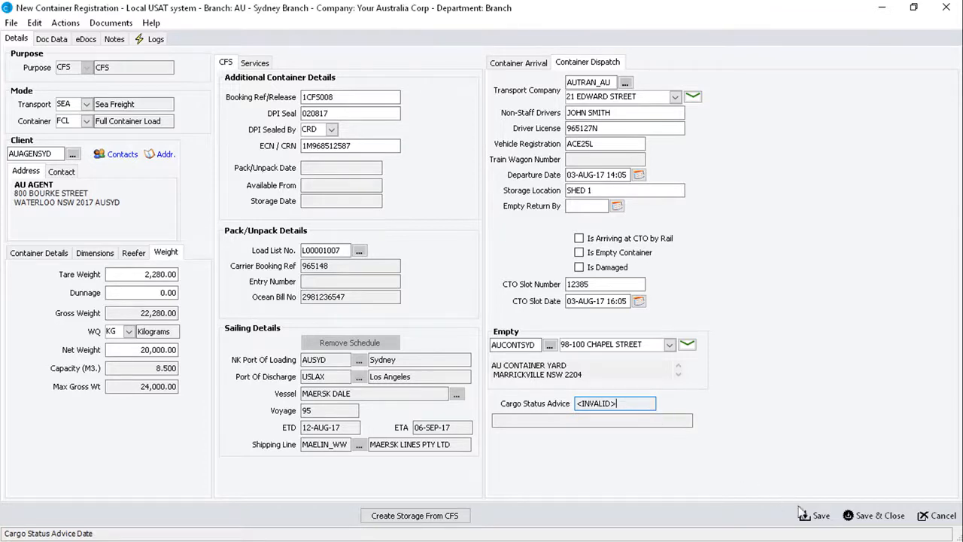
Save the container registration, creating job D00001284
{"action": "left_click", "coordinate": [820, 515]}
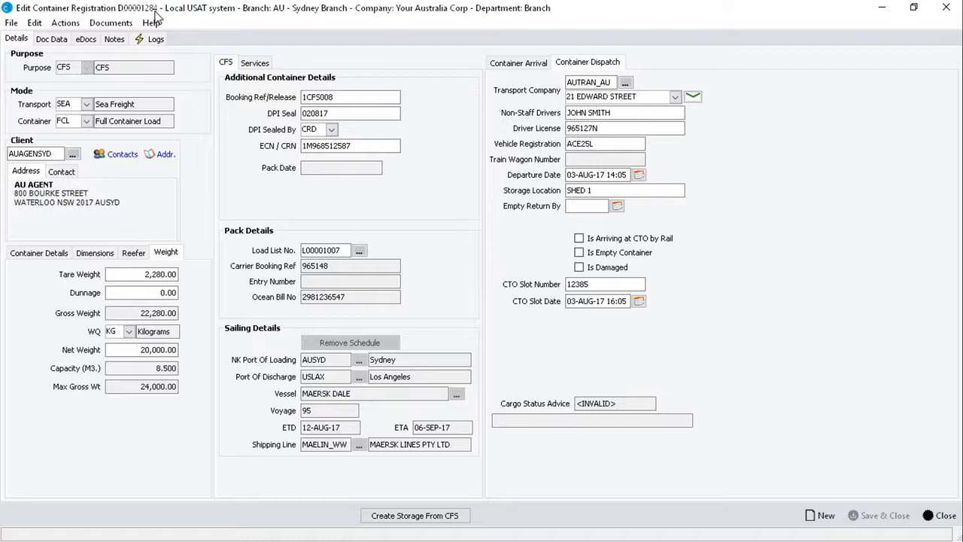
{"action": "mouse_move", "coordinate": [243, 160]}
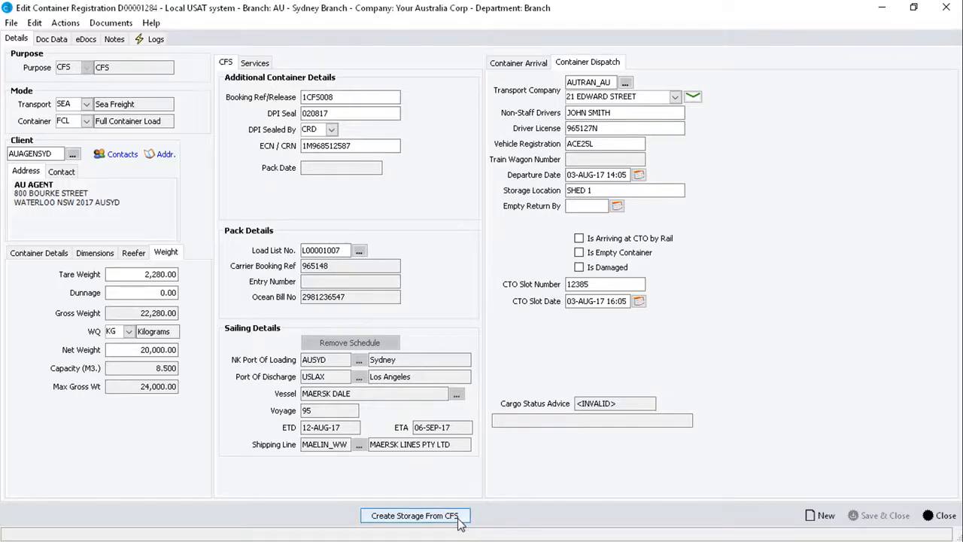
Create storage registration D00001283 from the CFS job and bring up the US-to-AU sailing schedule lookup
{"action": "left_click", "coordinate": [414, 516]}
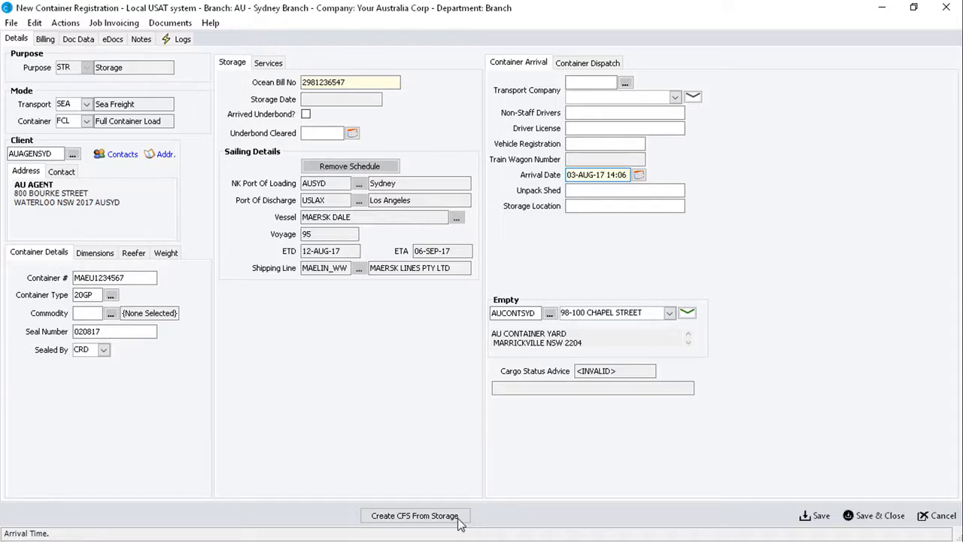
{"action": "left_click", "coordinate": [414, 515]}
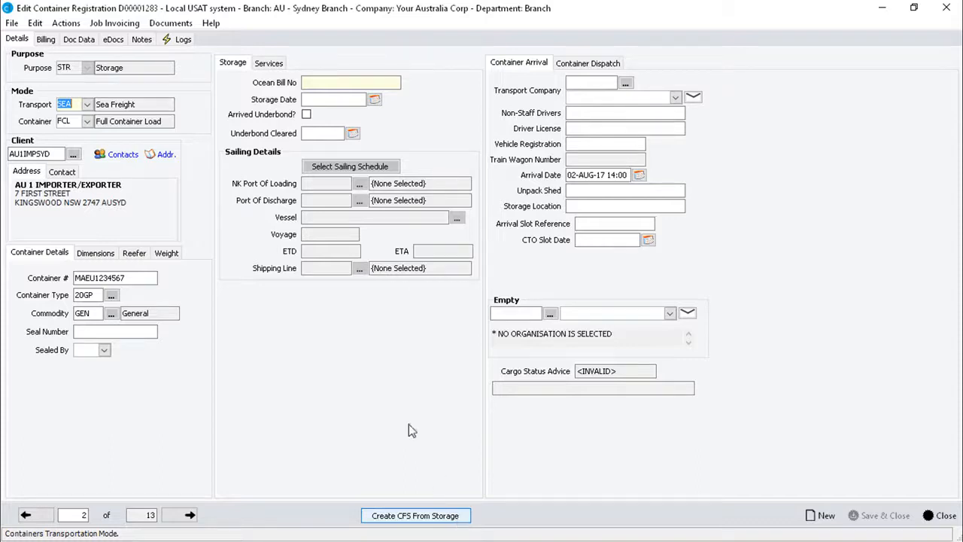
{"action": "mouse_move", "coordinate": [279, 174]}
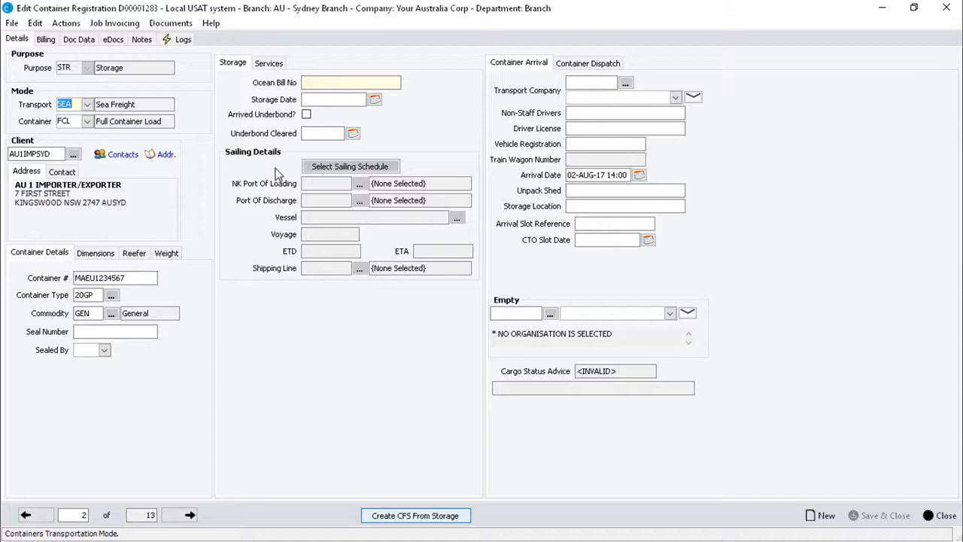
{"action": "left_click", "coordinate": [349, 166]}
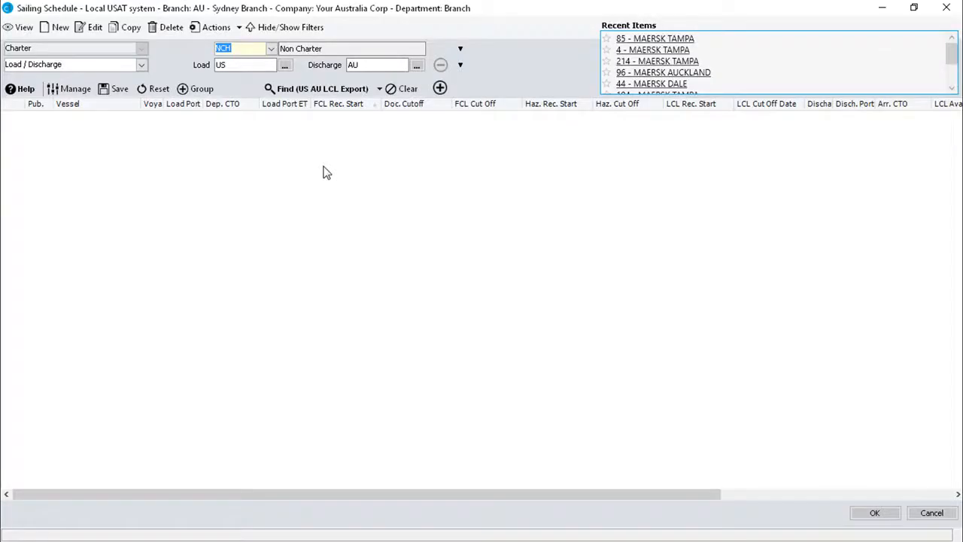